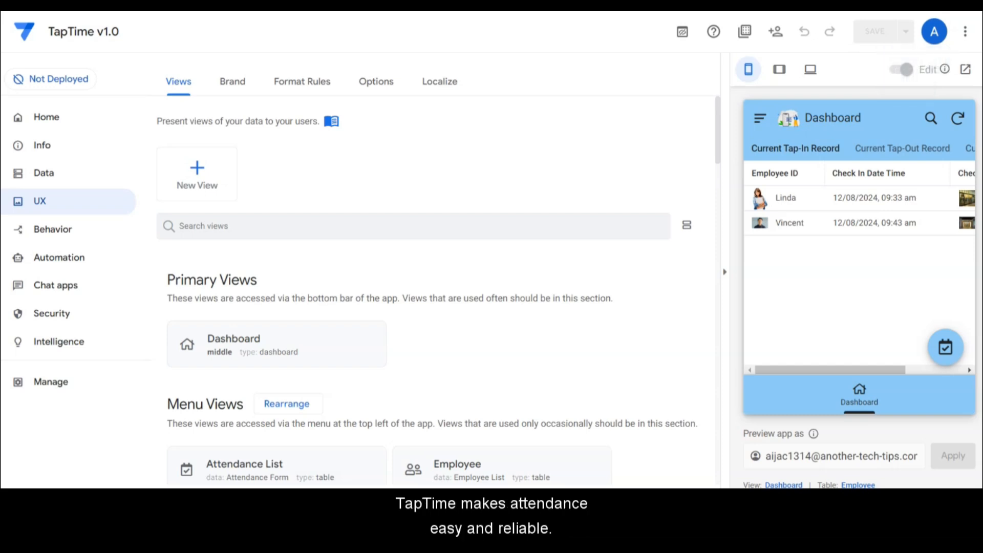
mouse_move(504, 56)
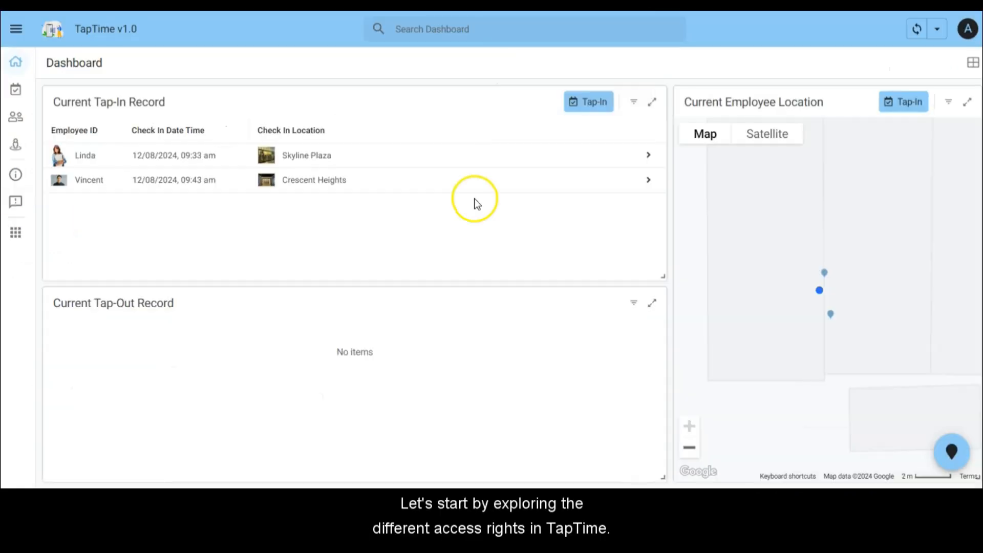
mouse_move(636, 240)
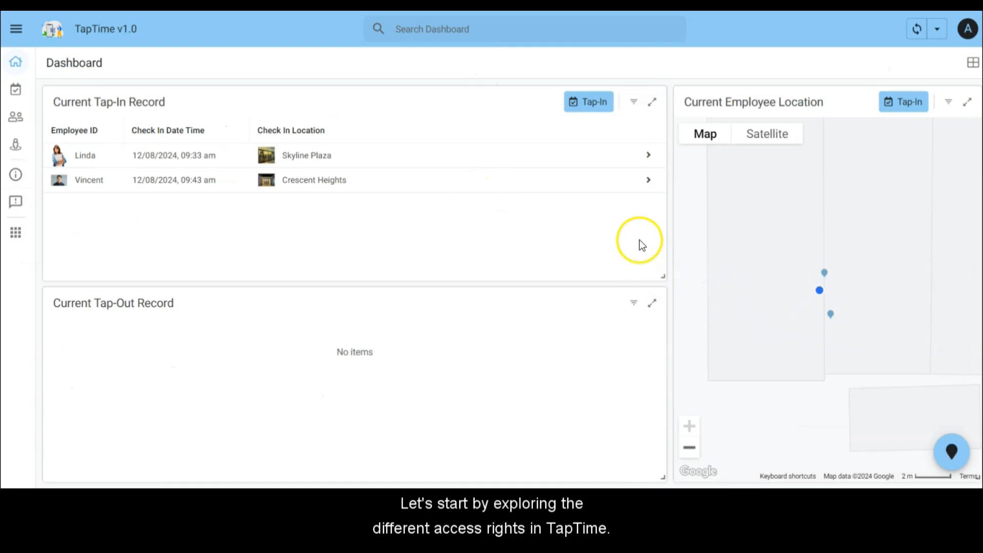
mouse_move(382, 320)
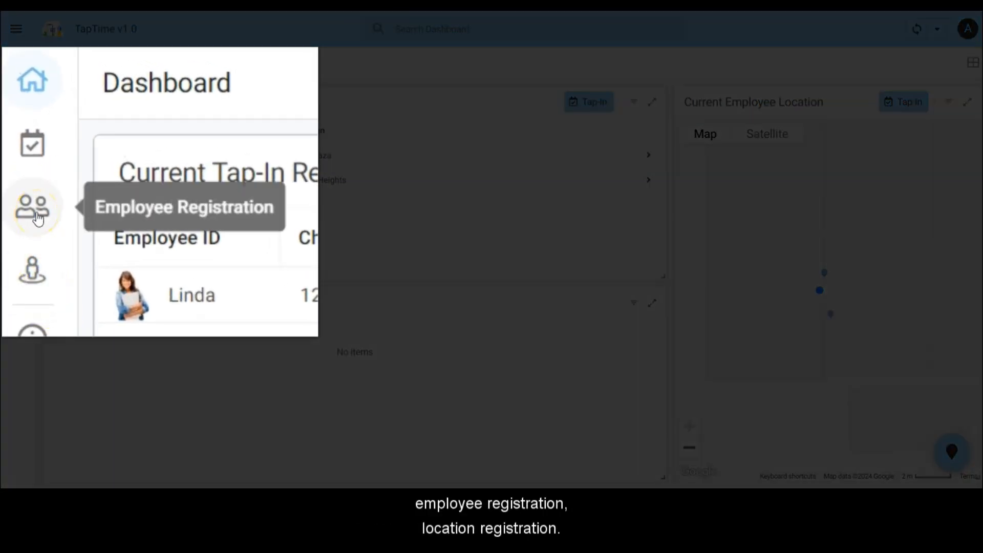
mouse_move(32, 273)
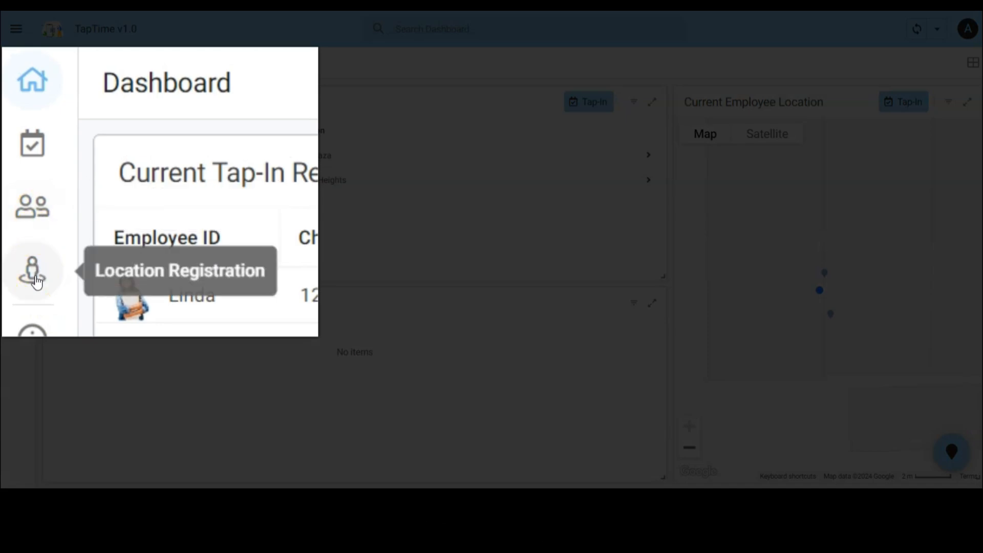
mouse_move(24, 120)
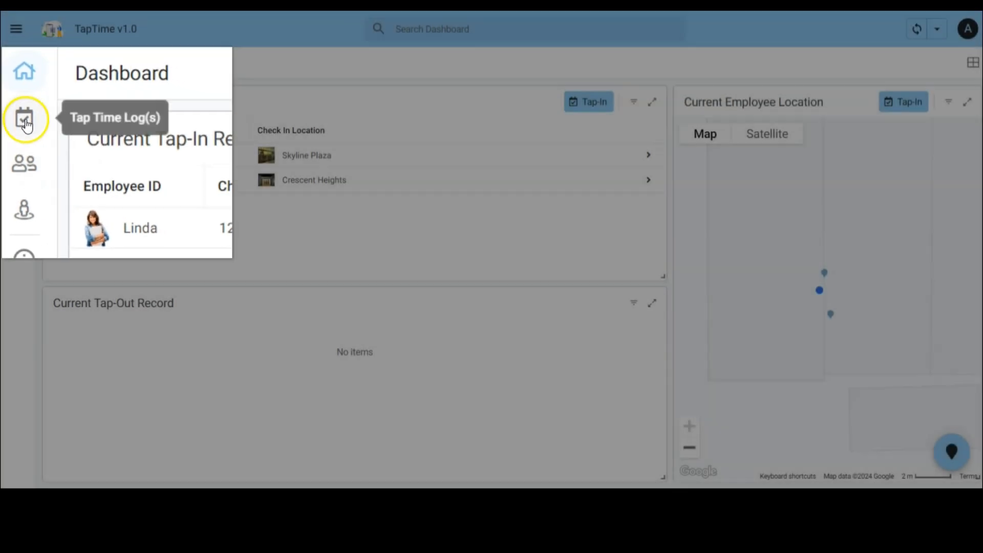
left_click(19, 118)
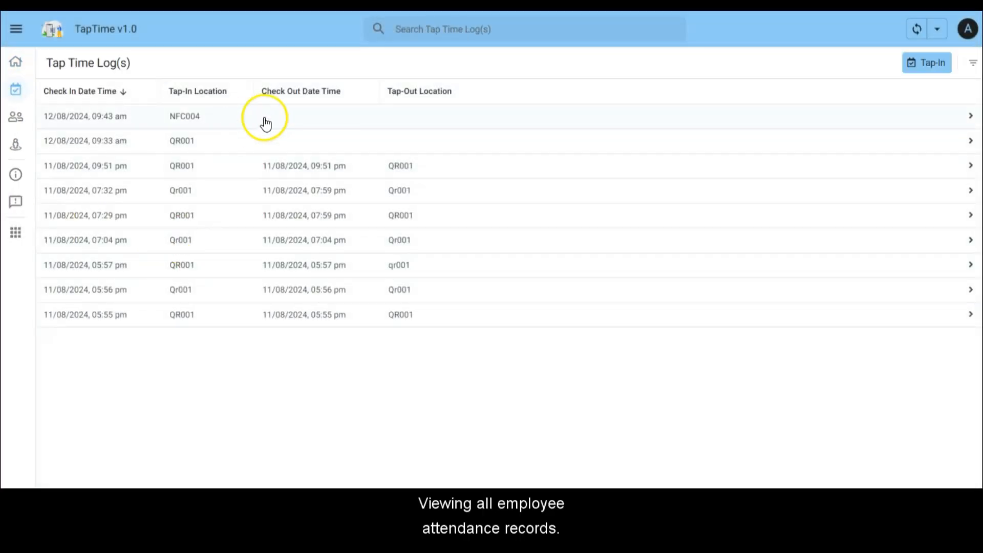
mouse_move(308, 276)
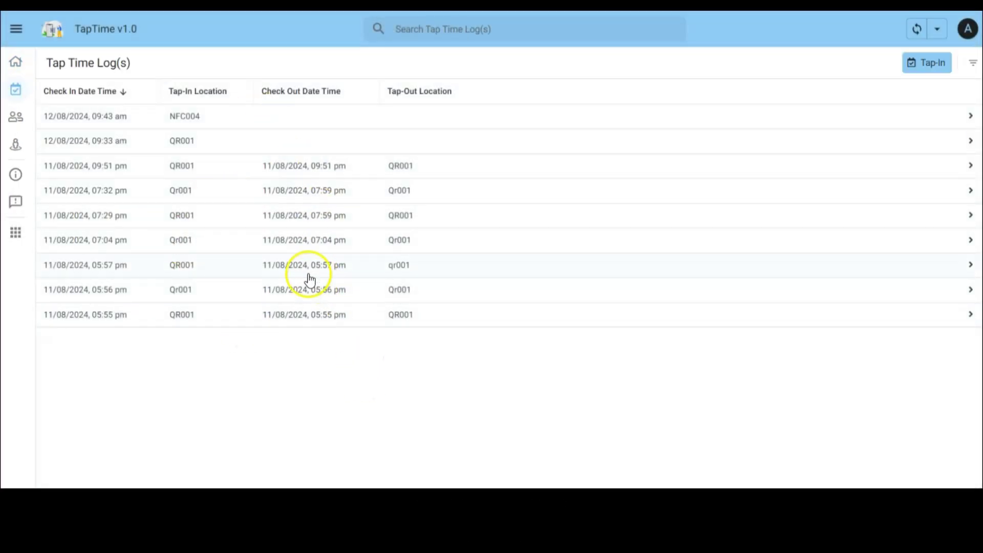
mouse_move(16, 64)
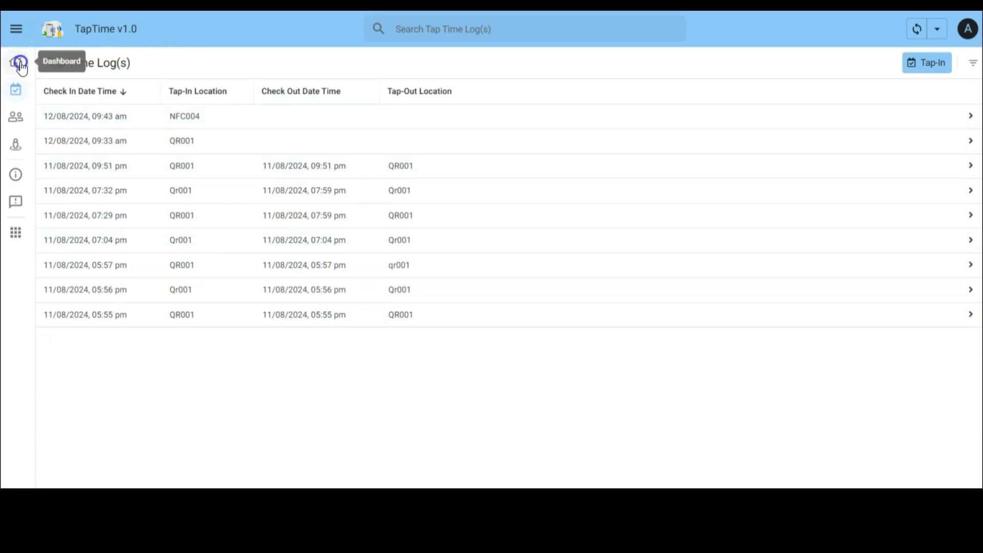
left_click(15, 61)
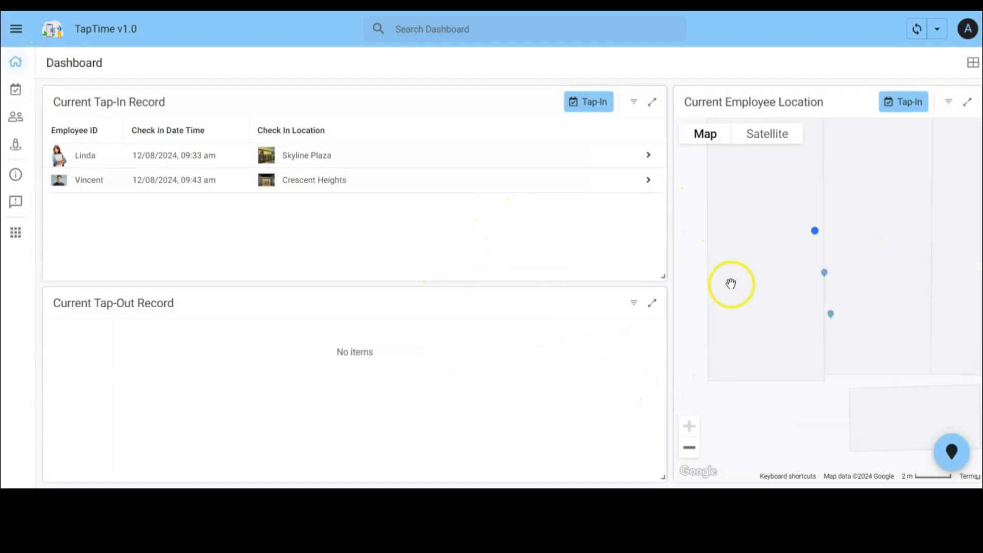
mouse_move(640, 229)
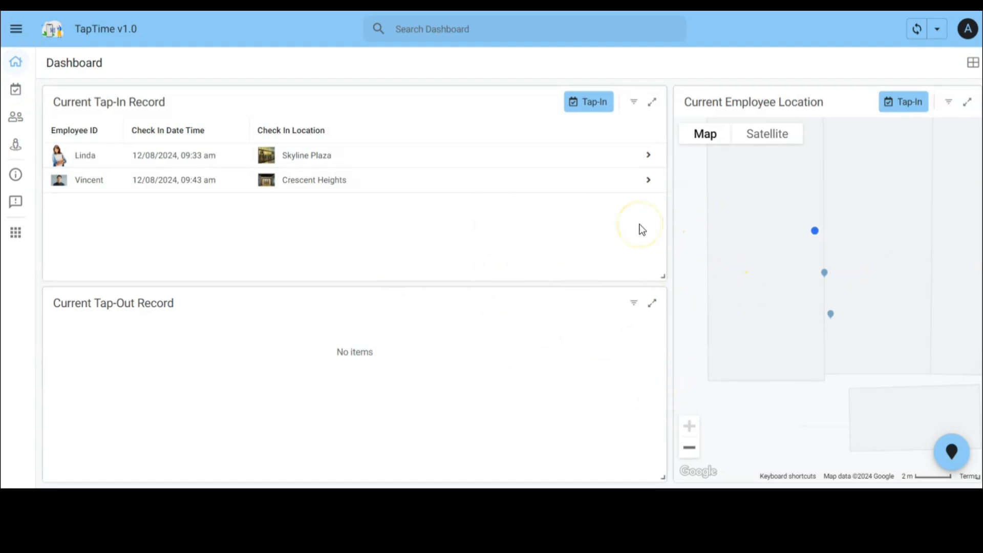
mouse_move(750, 323)
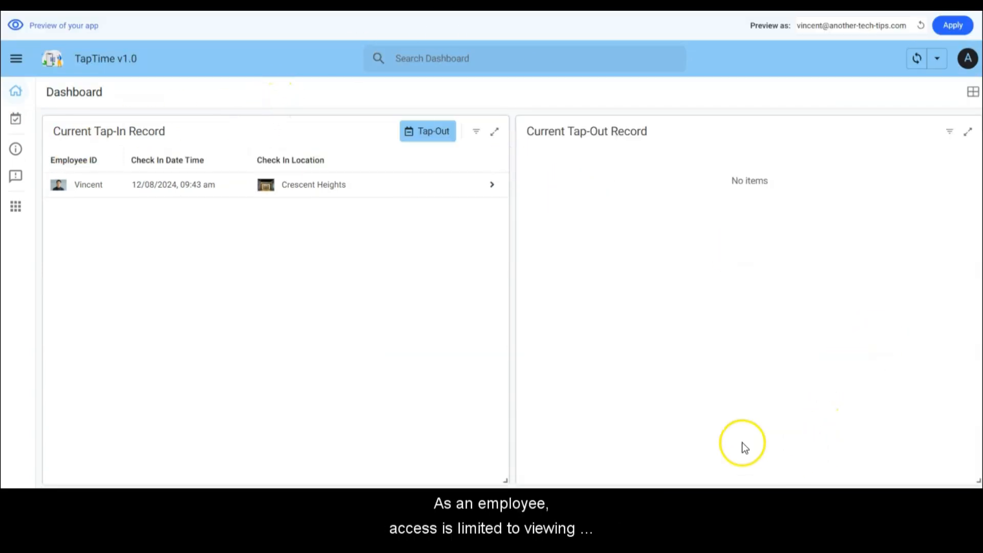
mouse_move(665, 368)
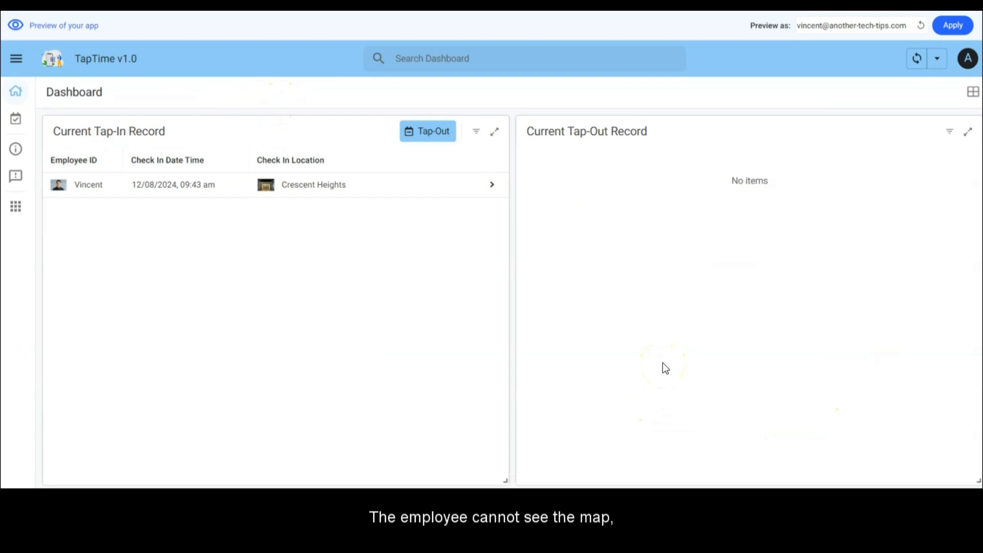
mouse_move(754, 354)
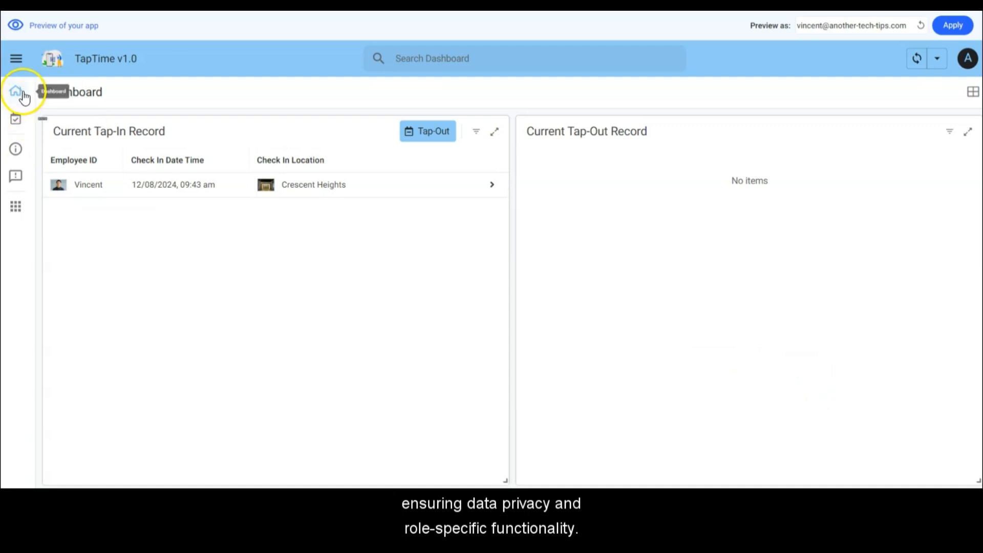
Step: View the previewed employee's own tap time log with its single NFC004 record, then return to the dashboard
left_click(16, 119)
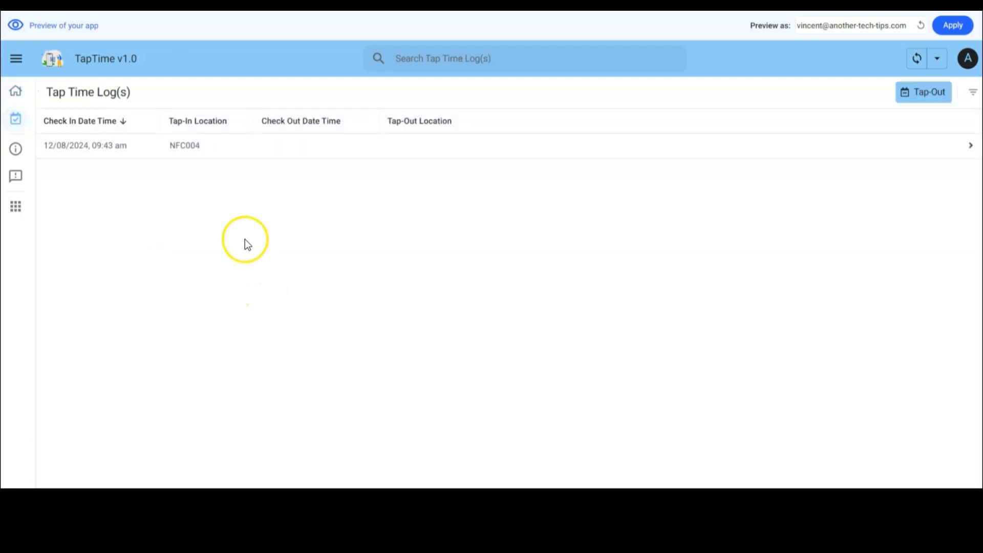
mouse_move(228, 181)
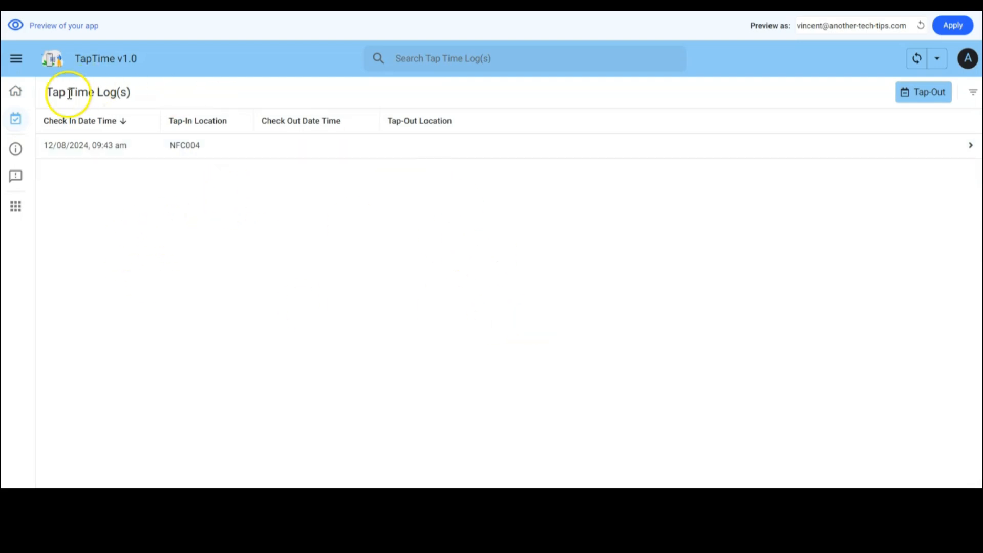
left_click(15, 92)
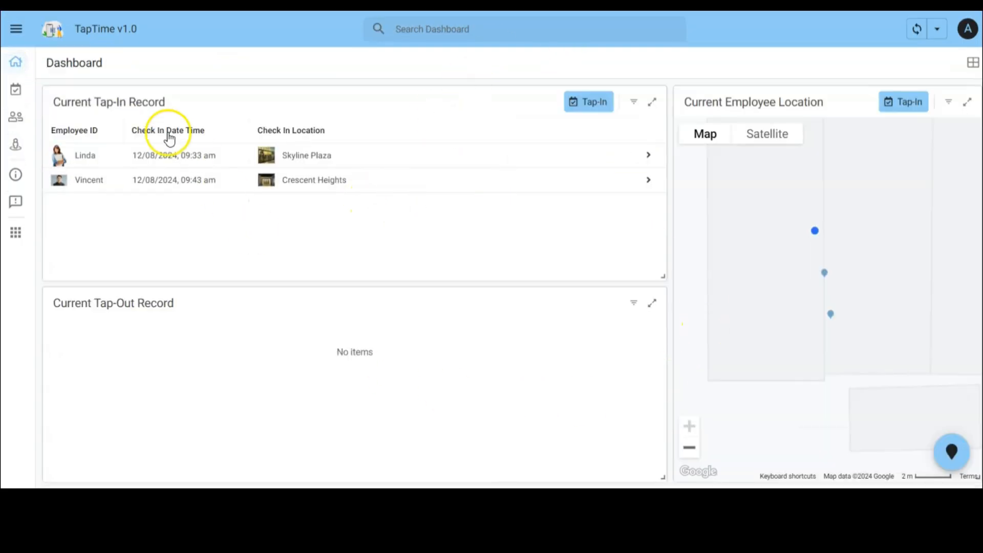
Step: From the Employee Registration list, start a new employee form and cancel it unfilled
left_click(15, 116)
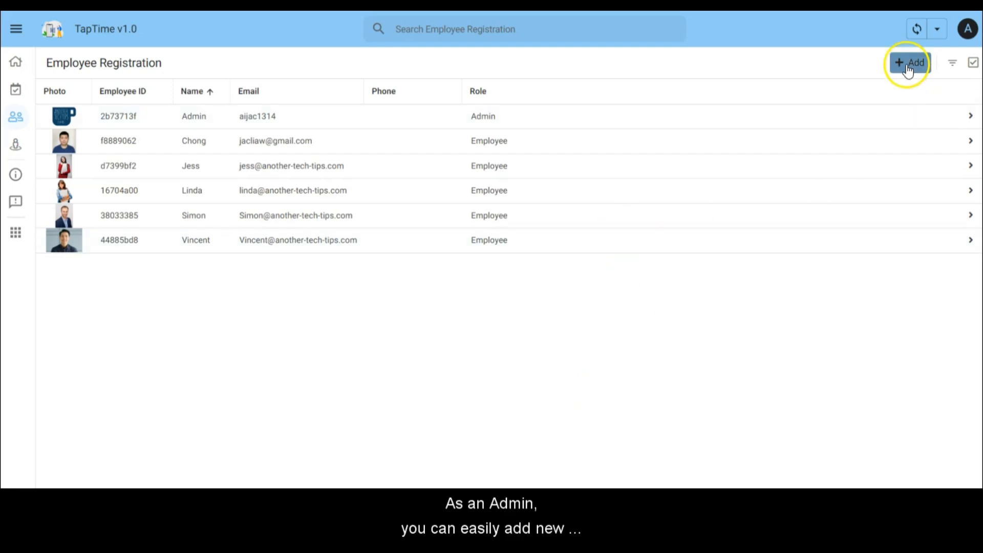
left_click(910, 63)
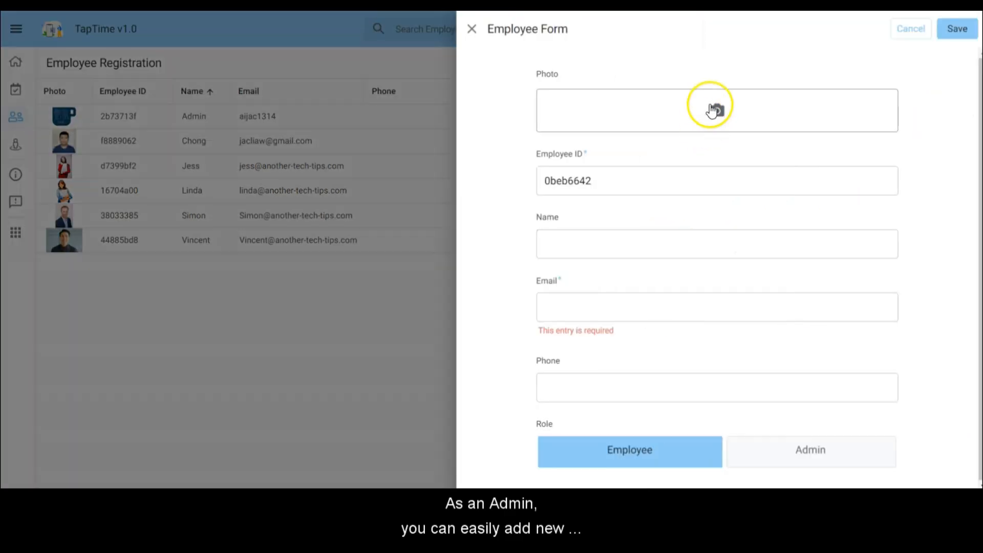
mouse_move(682, 256)
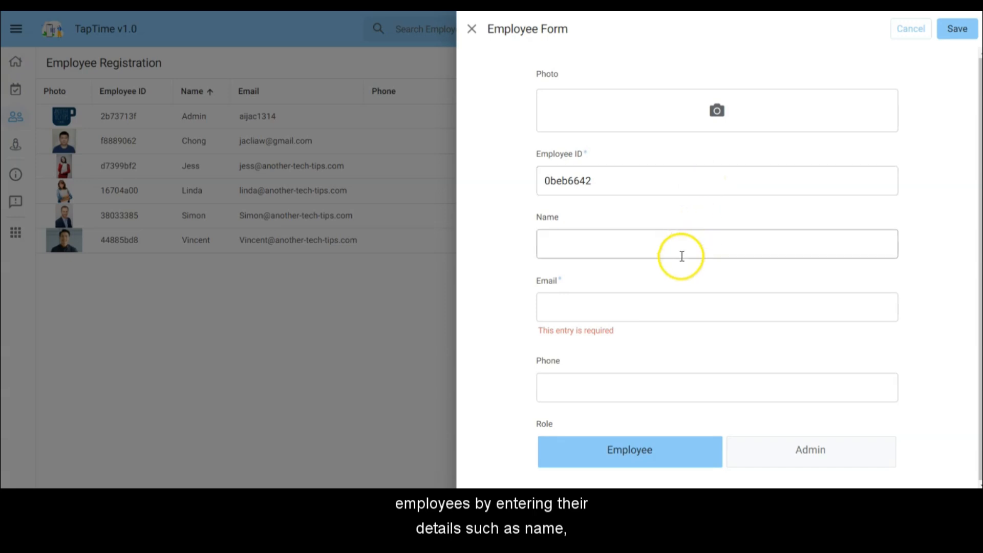
mouse_move(698, 338)
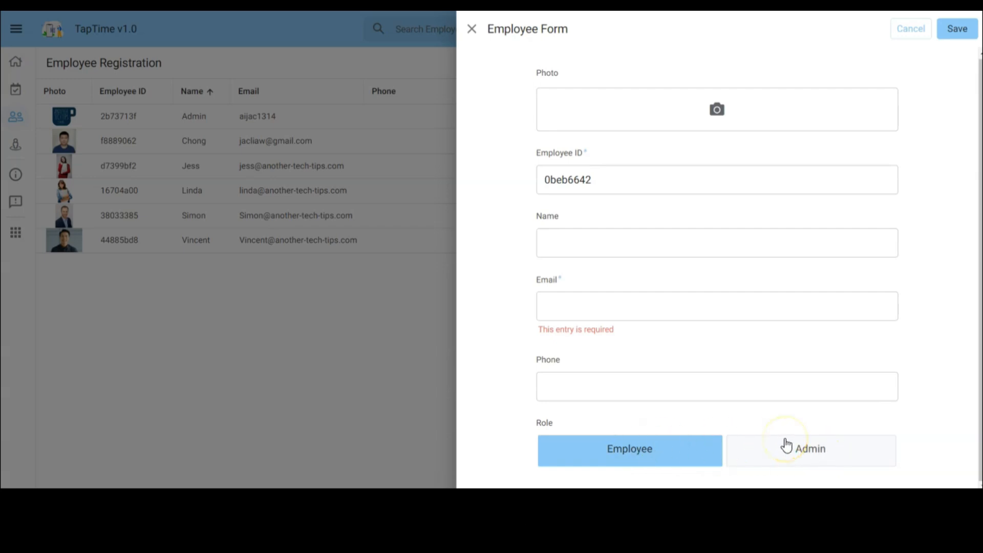
mouse_move(910, 32)
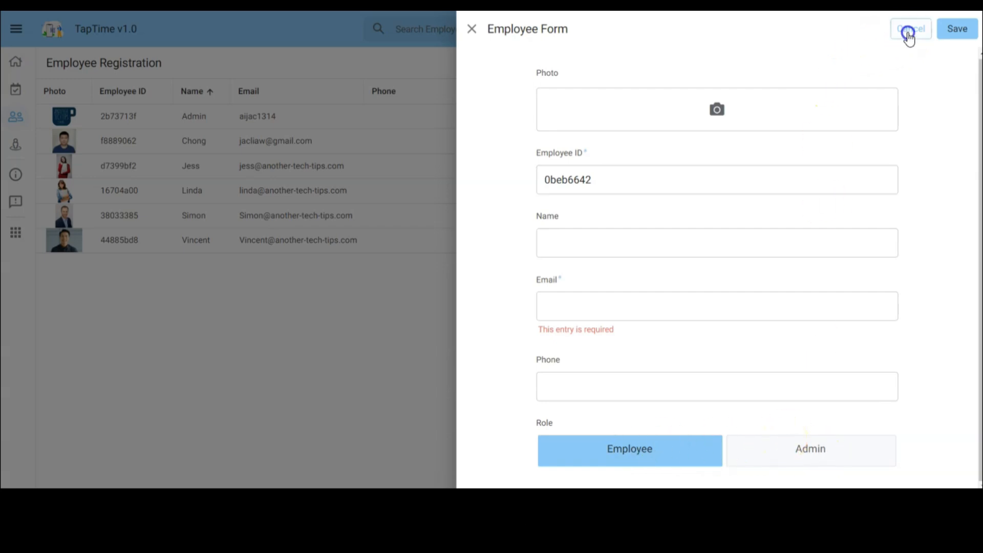
left_click(912, 28)
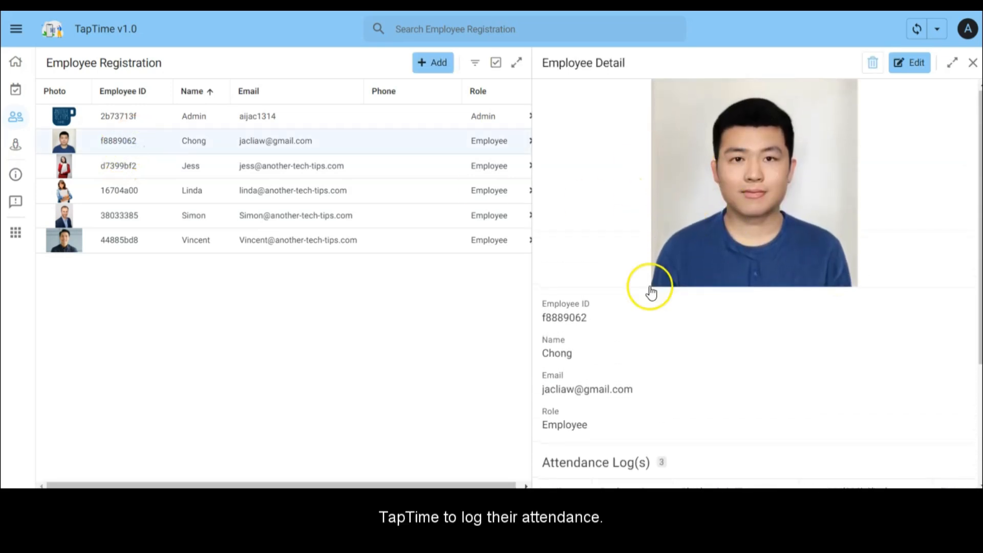
mouse_move(797, 394)
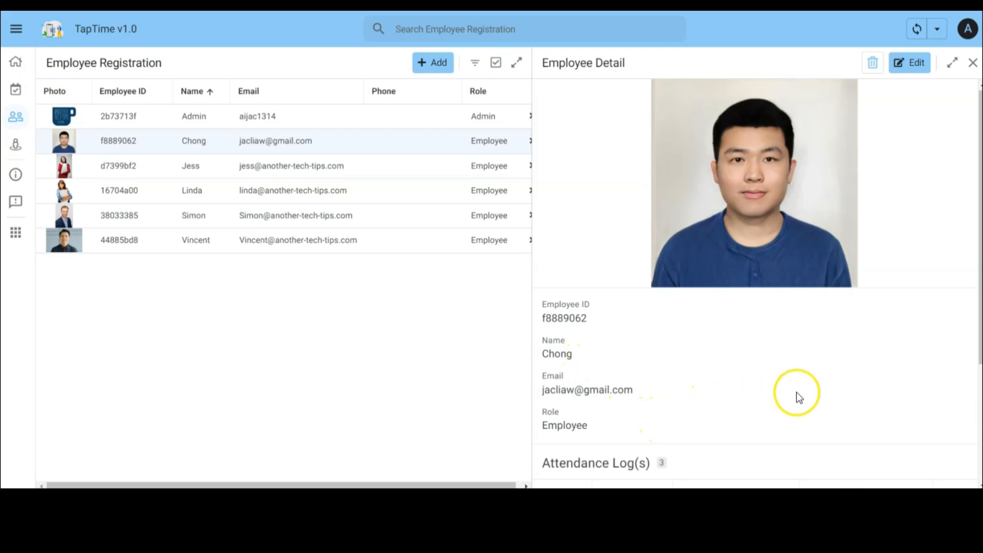
Step: Review Chong's attendance log, open his record for editing, cancel unchanged, then go to Location Registration
scroll("down", 3)
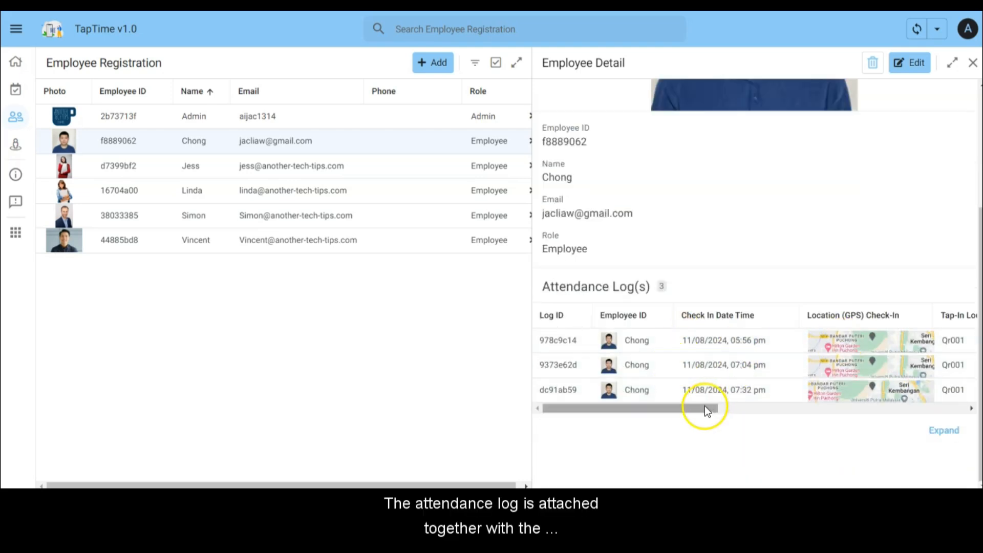
left_click_drag(705, 409, 868, 408)
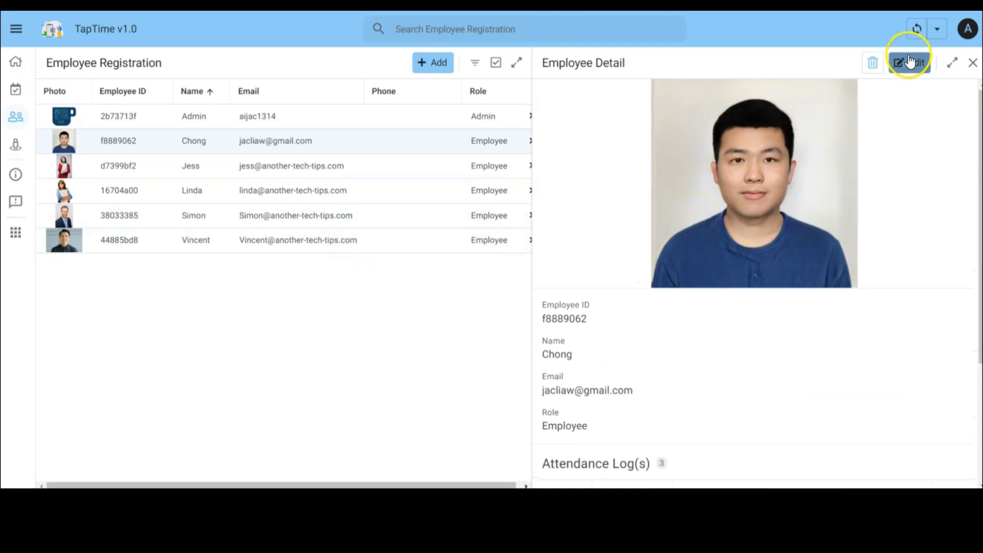
left_click(908, 63)
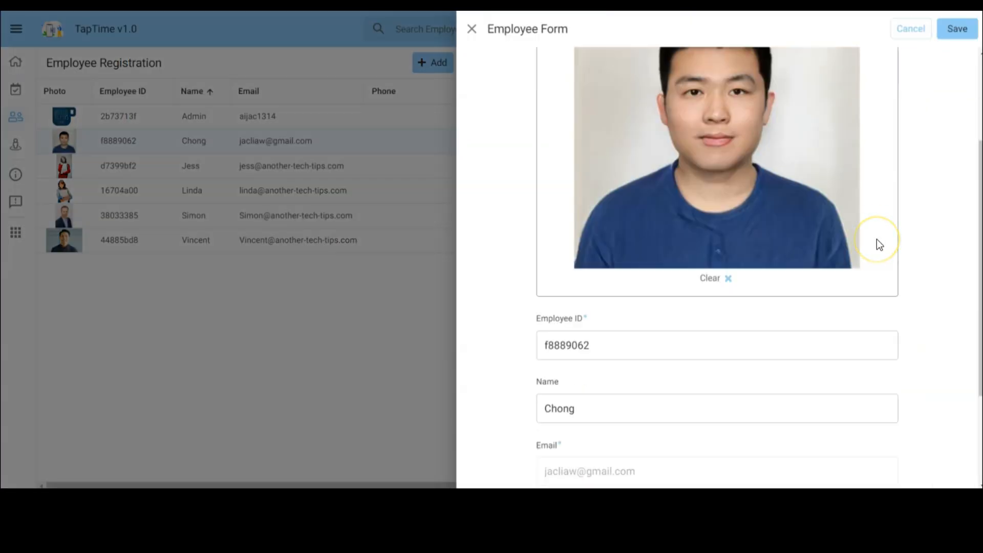
scroll("down", 3)
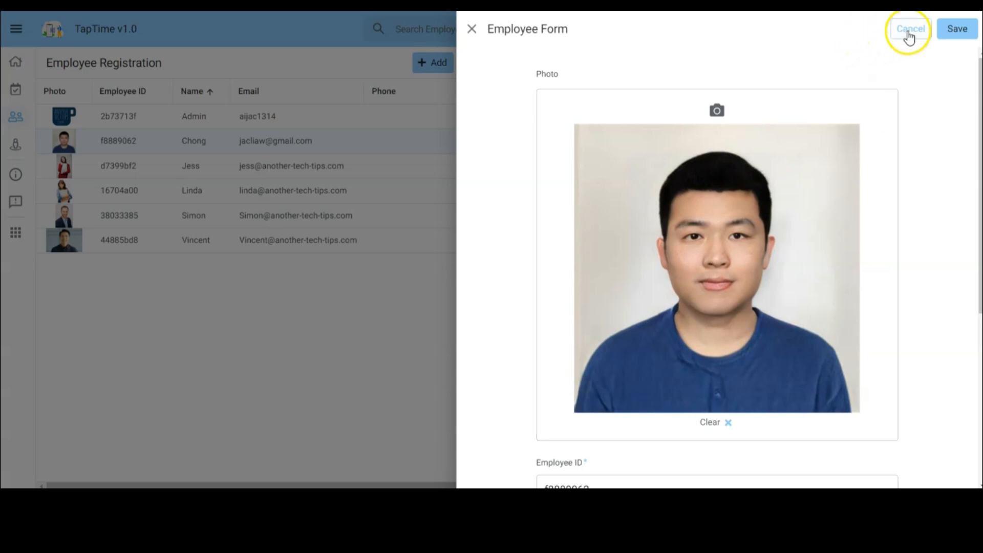
left_click(913, 29)
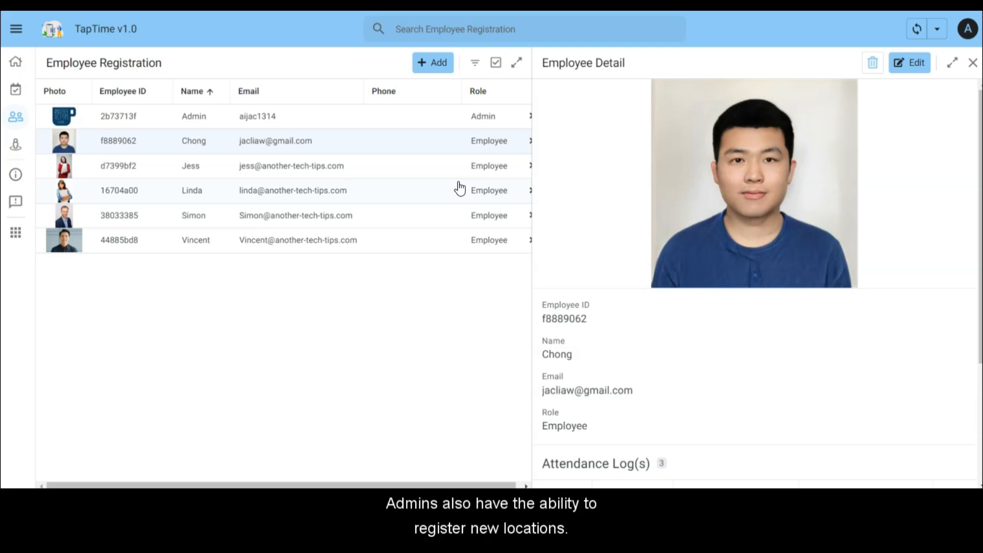
left_click(16, 147)
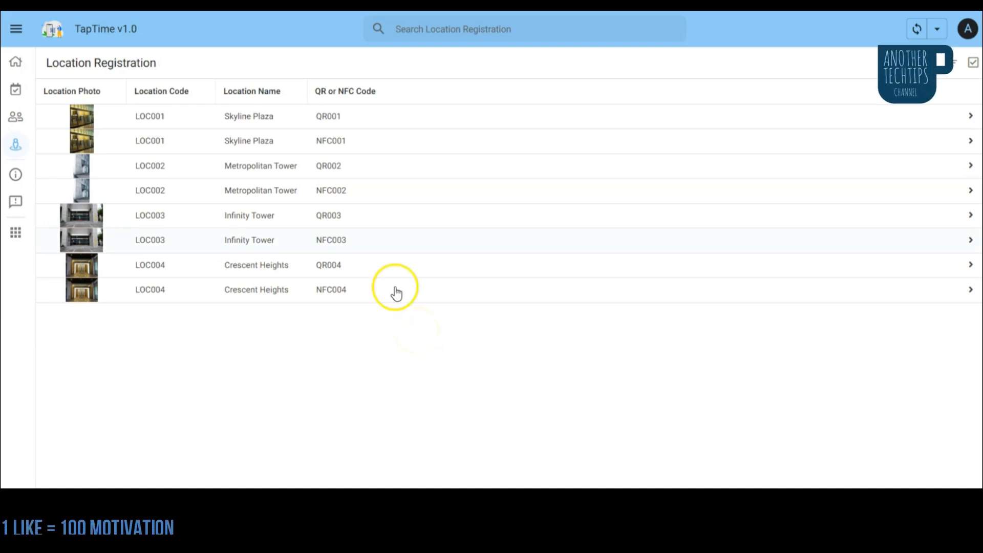
mouse_move(594, 156)
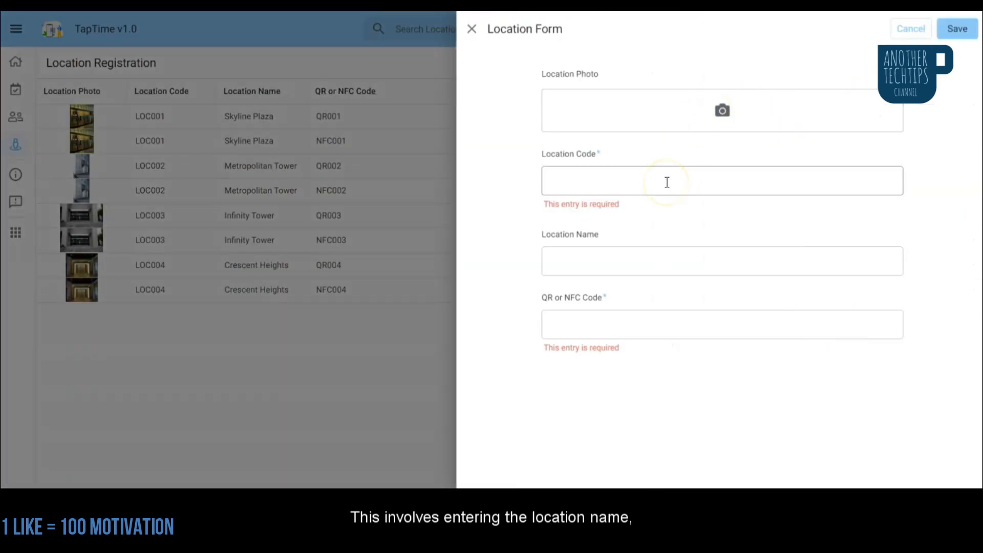
mouse_move(682, 253)
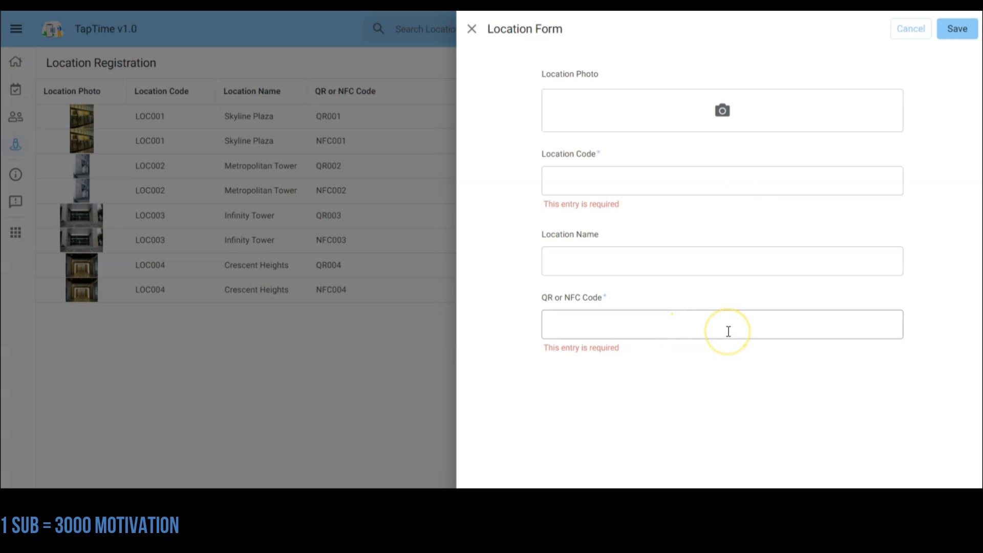
mouse_move(846, 341)
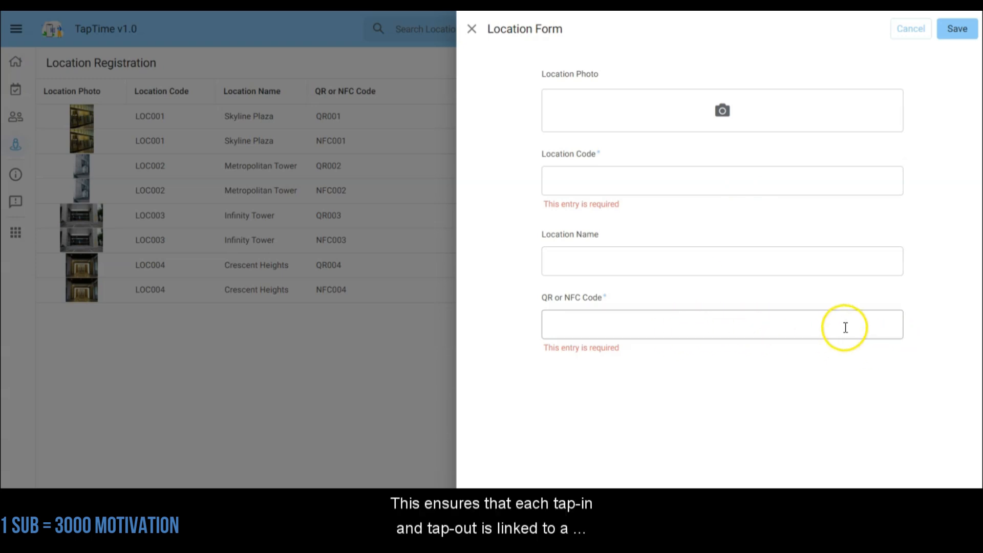
mouse_move(337, 353)
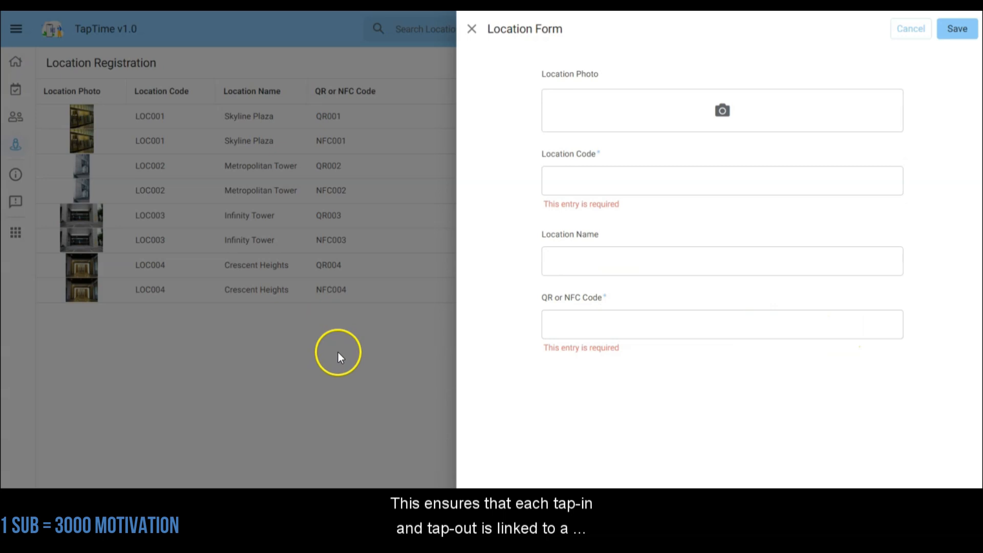
Step: Cancel the blank Location Form to return to the editor
left_click(471, 30)
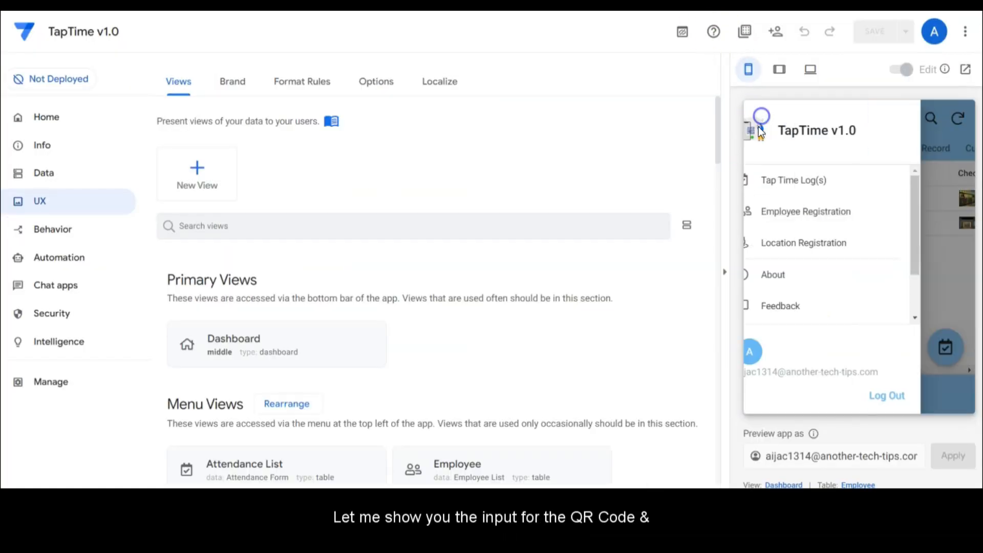
Step: Choose Location Registration from the app menu to list the registered sites
left_click(802, 242)
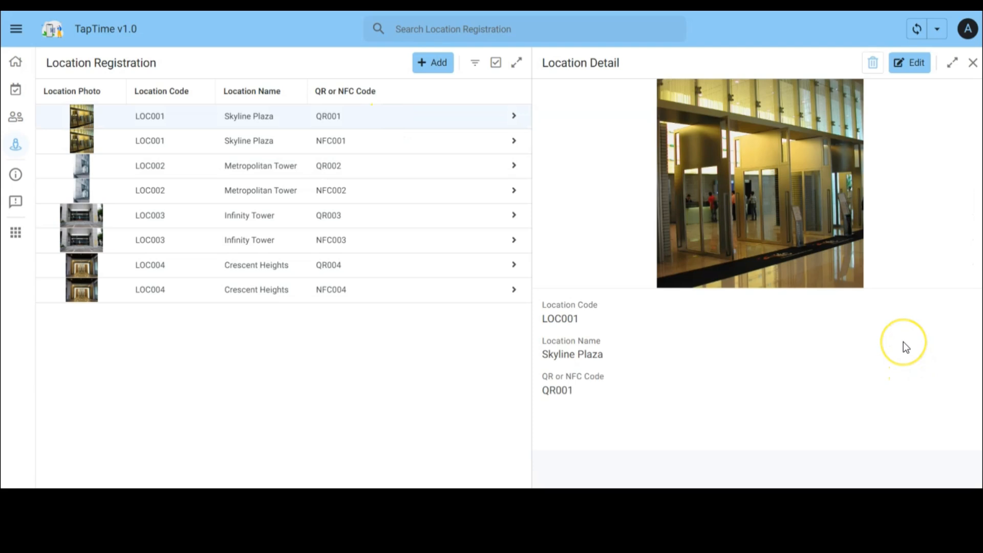
mouse_move(895, 373)
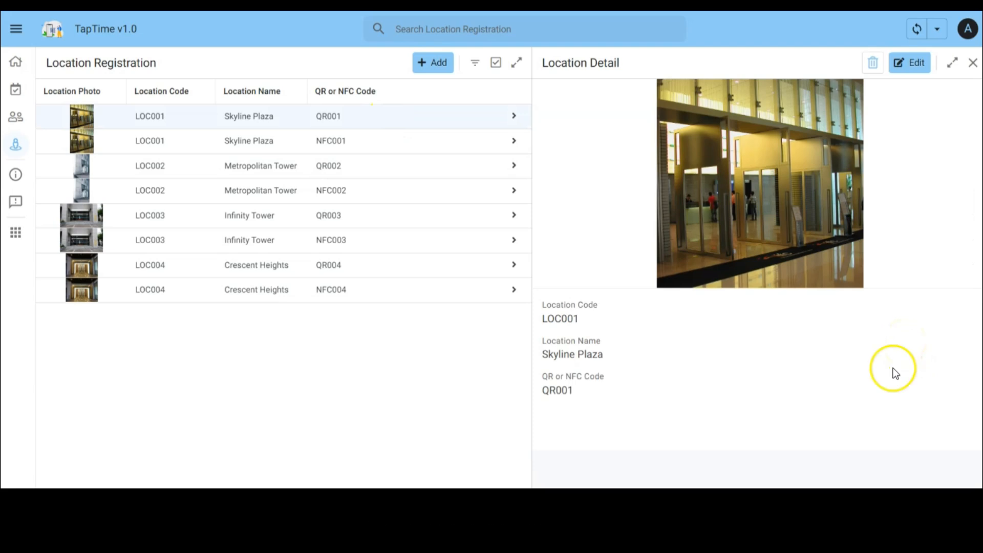
mouse_move(878, 430)
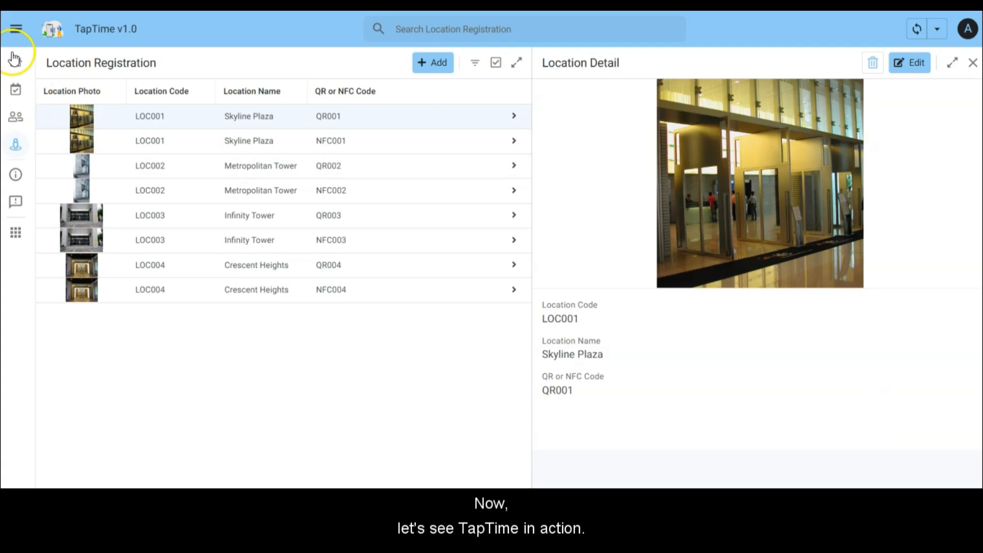
Step: Return to the Dashboard showing current tap-ins, tap-outs and the employee location map
left_click(16, 62)
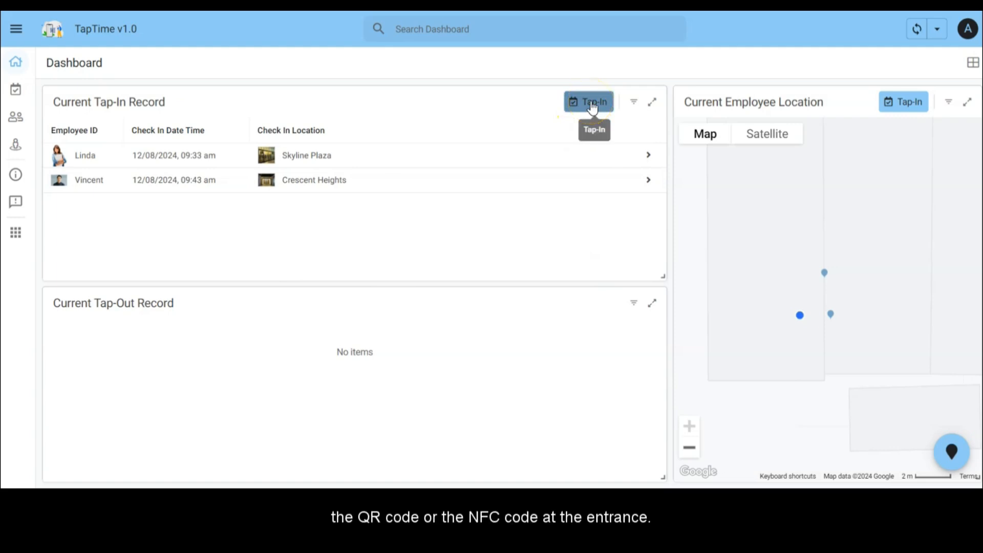
Step: Start a tap-in and enter NFC001 as the Tap-In Location code
left_click(591, 102)
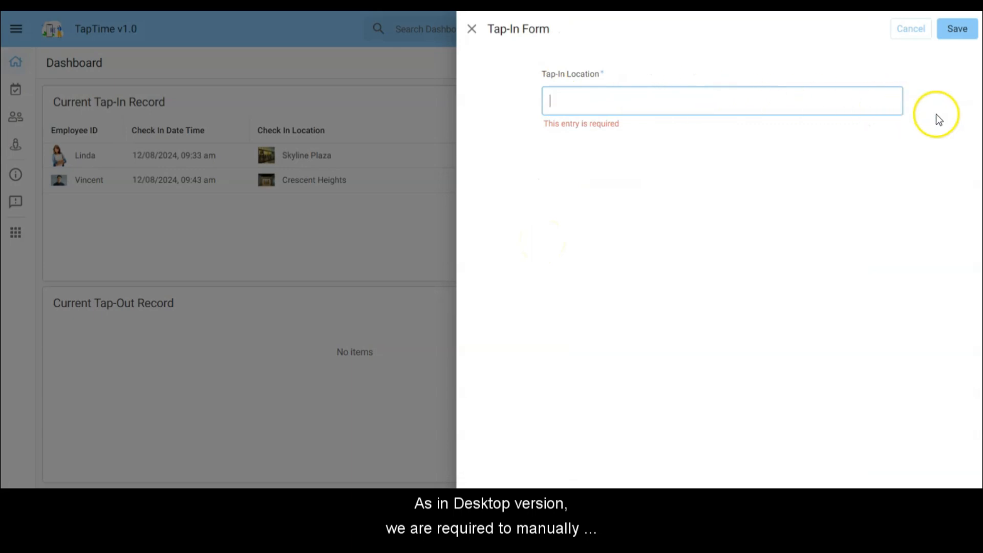
mouse_move(822, 111)
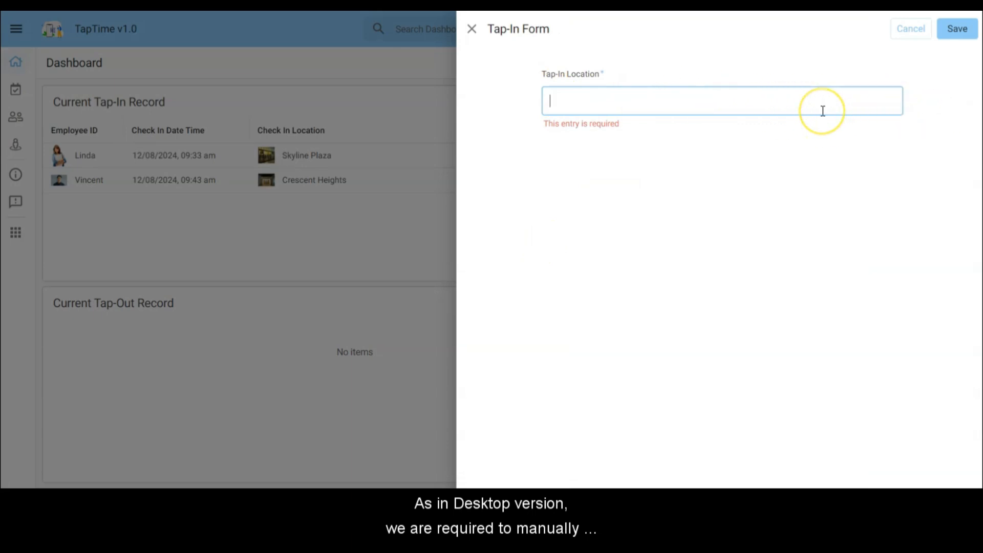
type("NFC")
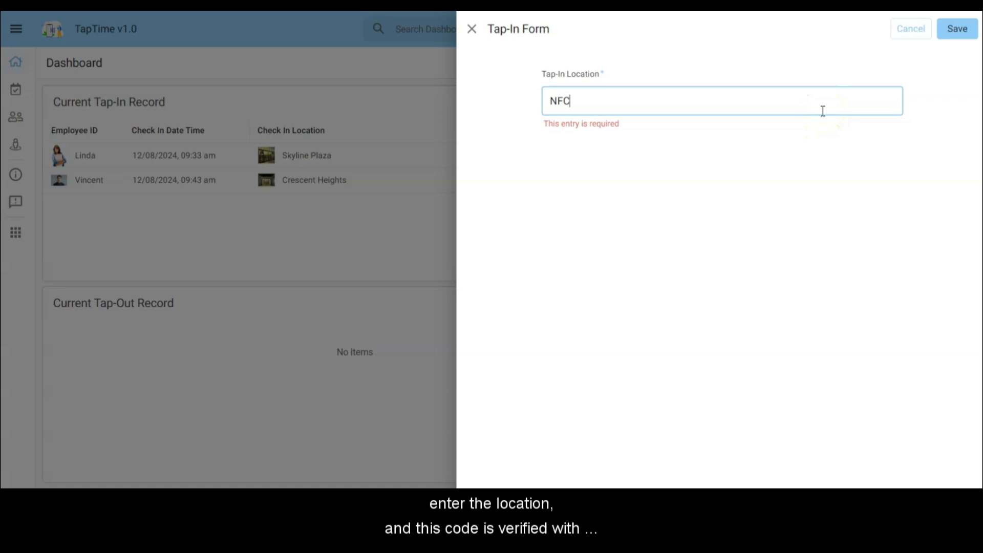
type("001")
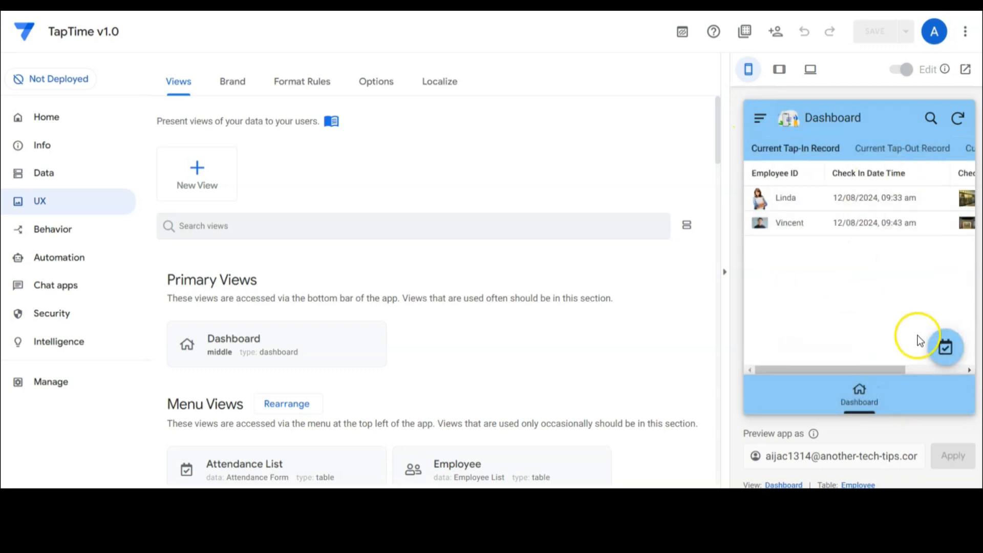
Step: Bring up the Tap-In Form in the phone preview with its scanner and NFC location options
left_click(947, 348)
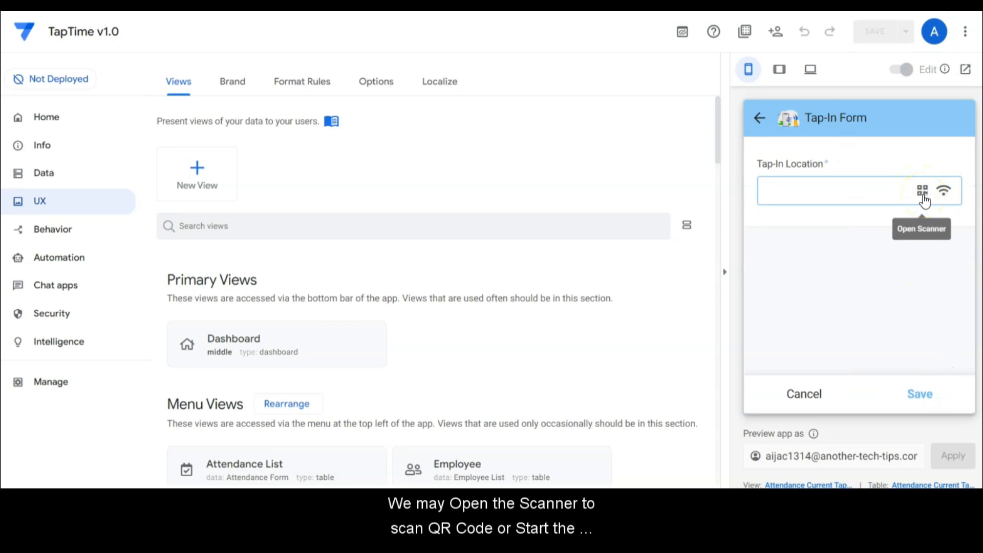
mouse_move(944, 201)
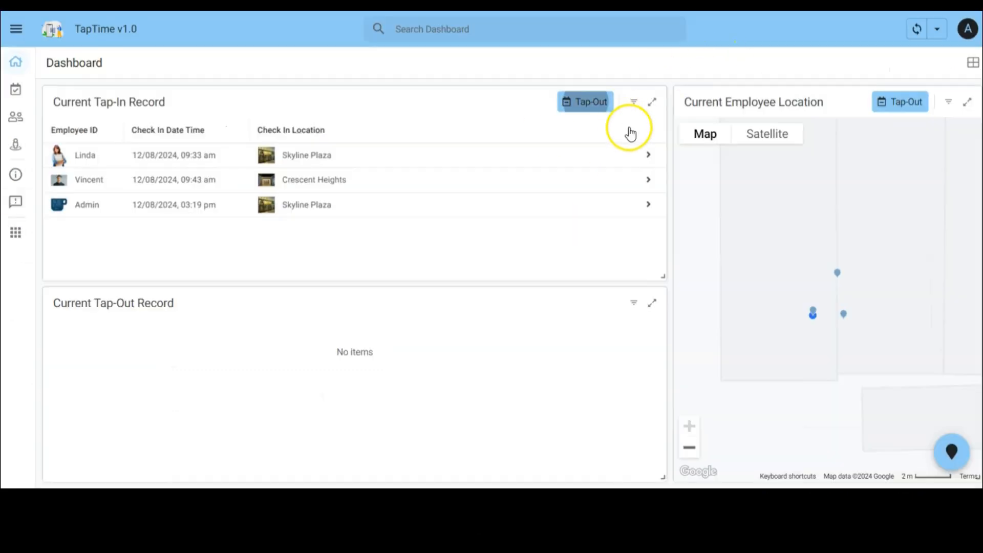
mouse_move(594, 102)
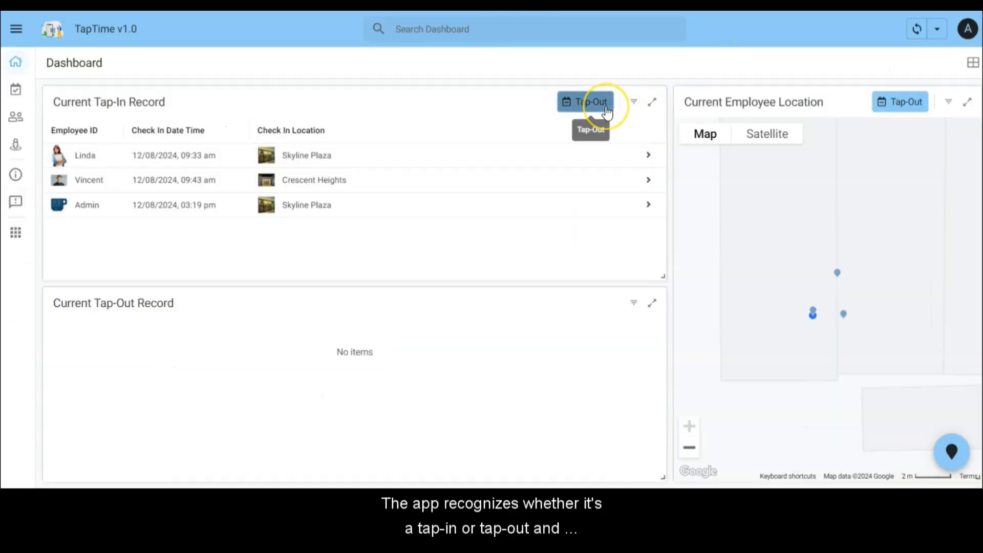
mouse_move(581, 207)
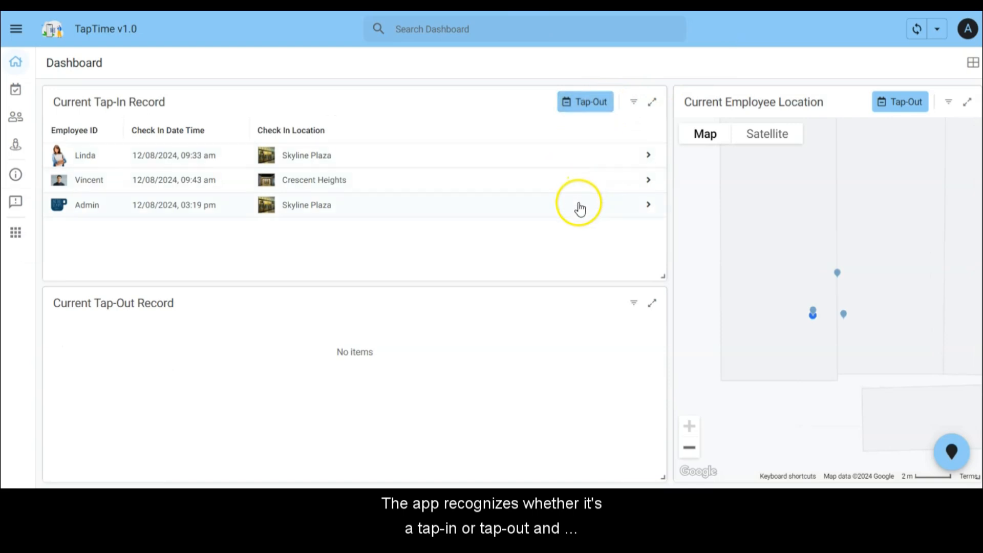
mouse_move(596, 213)
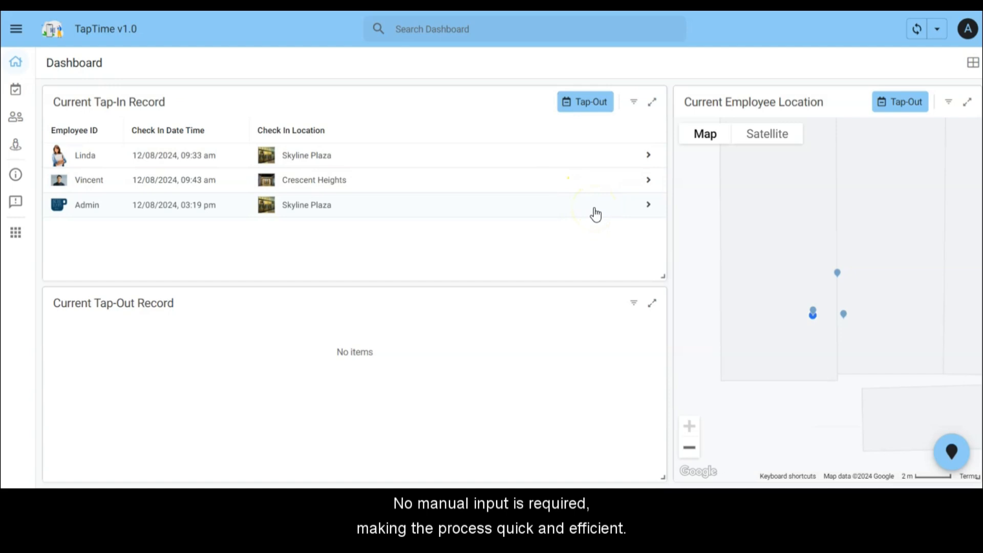
Step: Tap out the Admin's Skyline Plaza session with location code NFC001 and save it
left_click(585, 102)
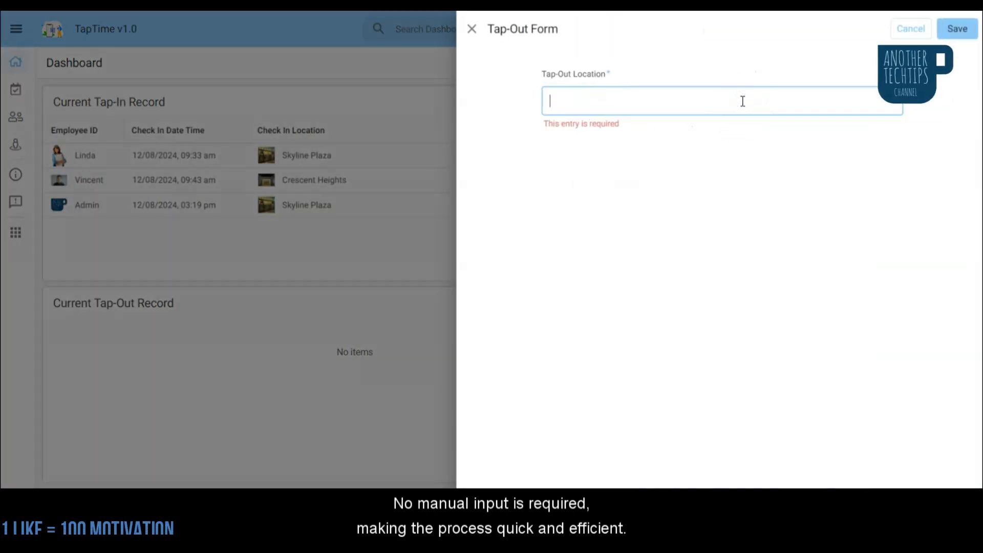
type("NFC001")
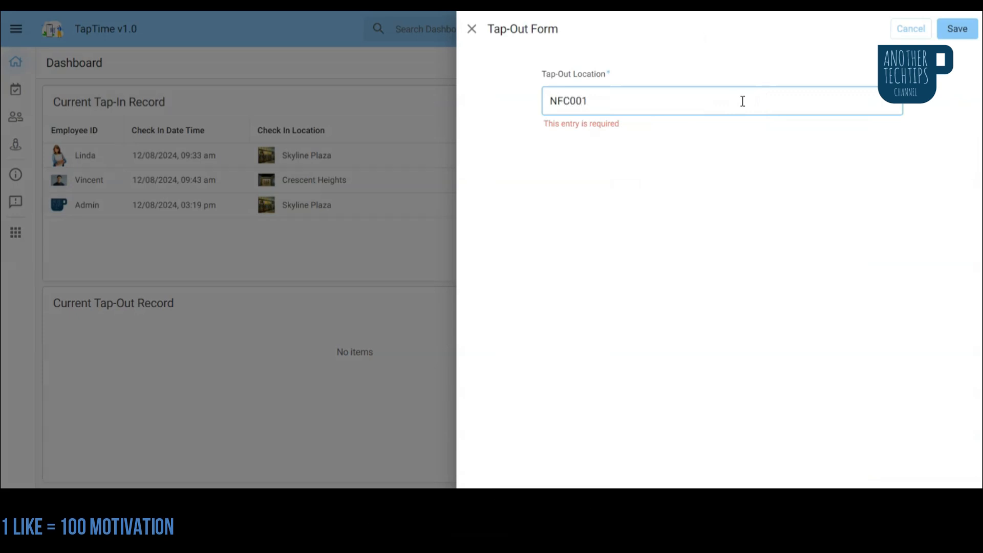
left_click(956, 28)
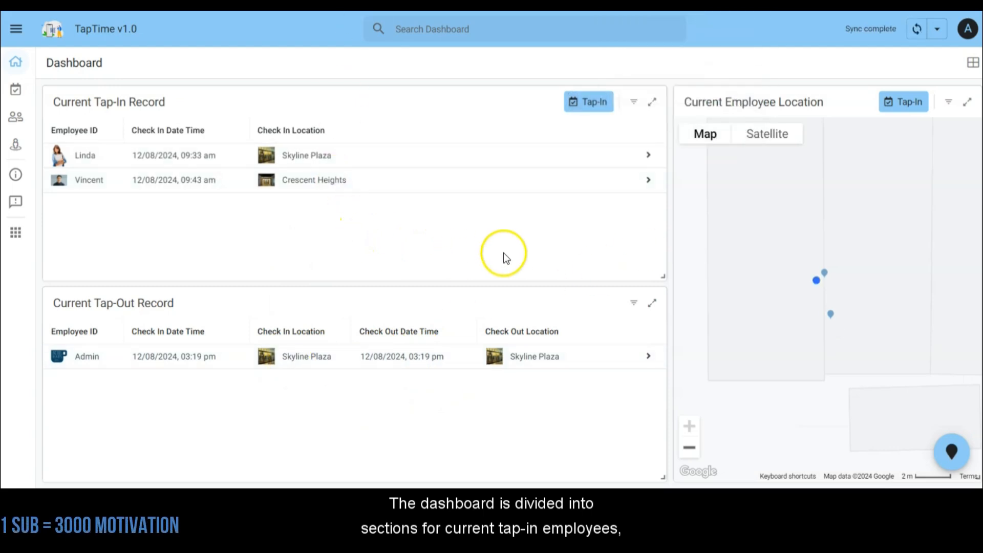
mouse_move(508, 257)
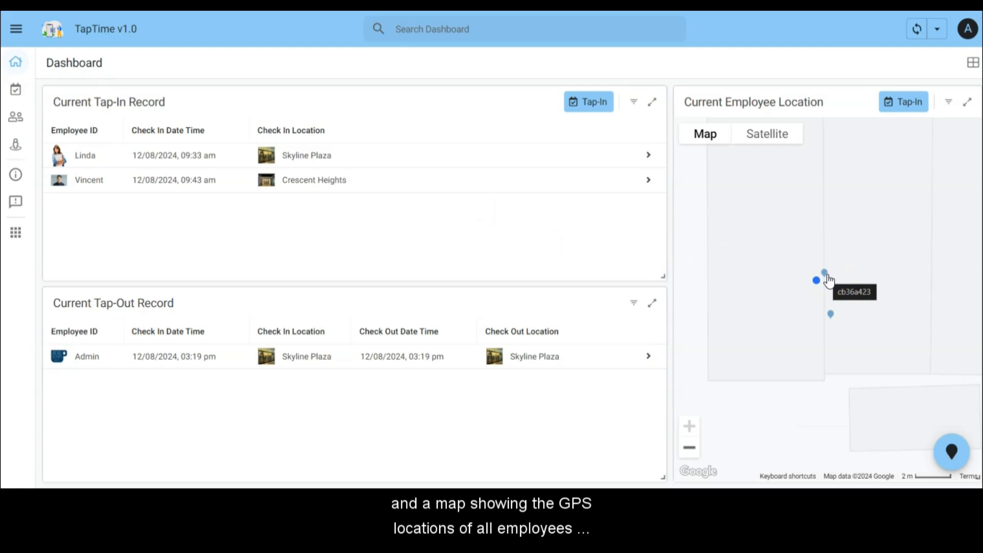
left_click(824, 270)
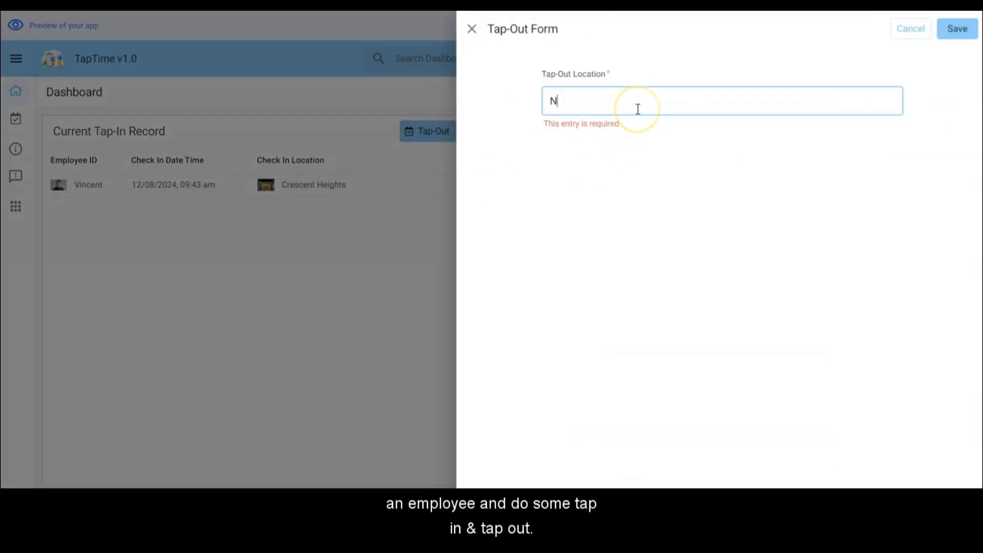
Step: Save the employee's tap-out, then submit a new tap-in with code NFC003
left_click(957, 26)
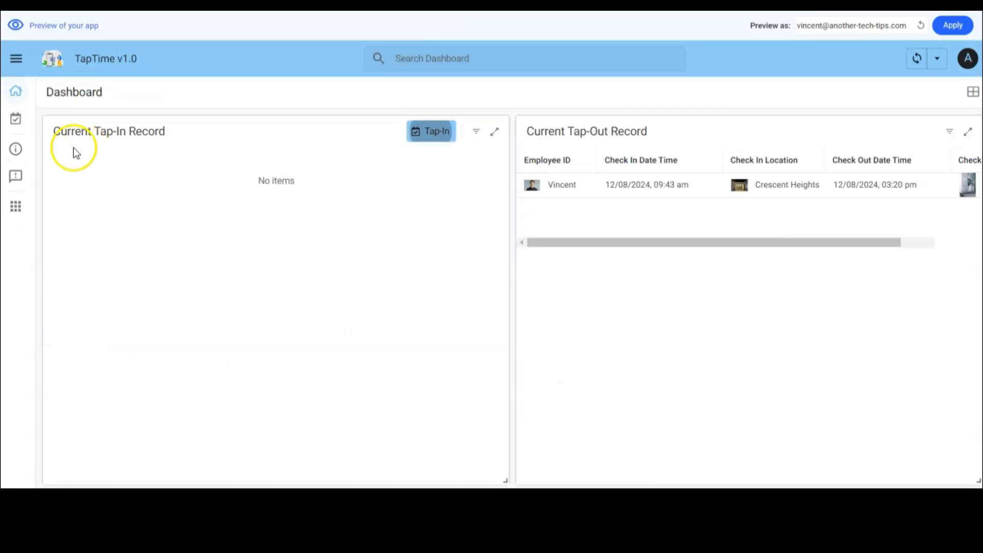
left_click(430, 131)
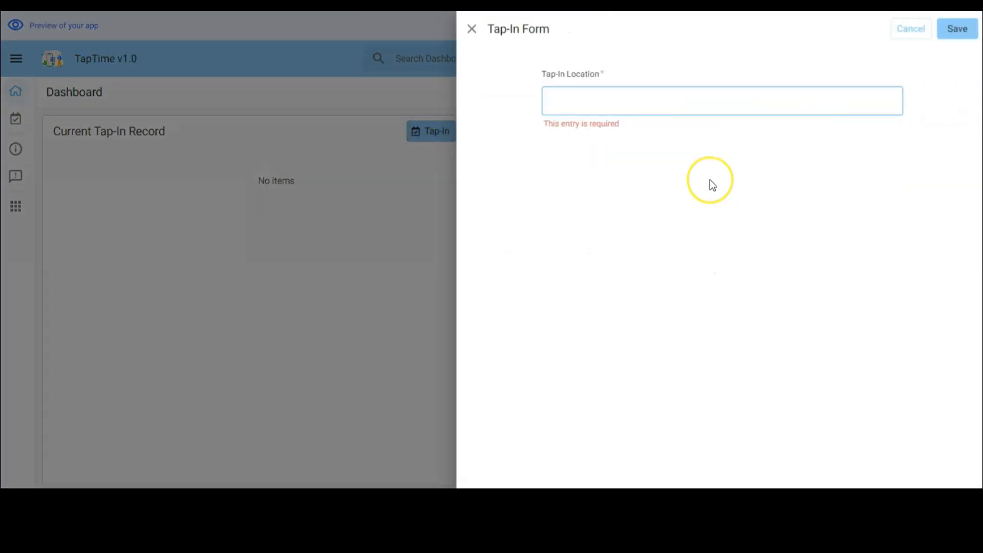
type("NFC003")
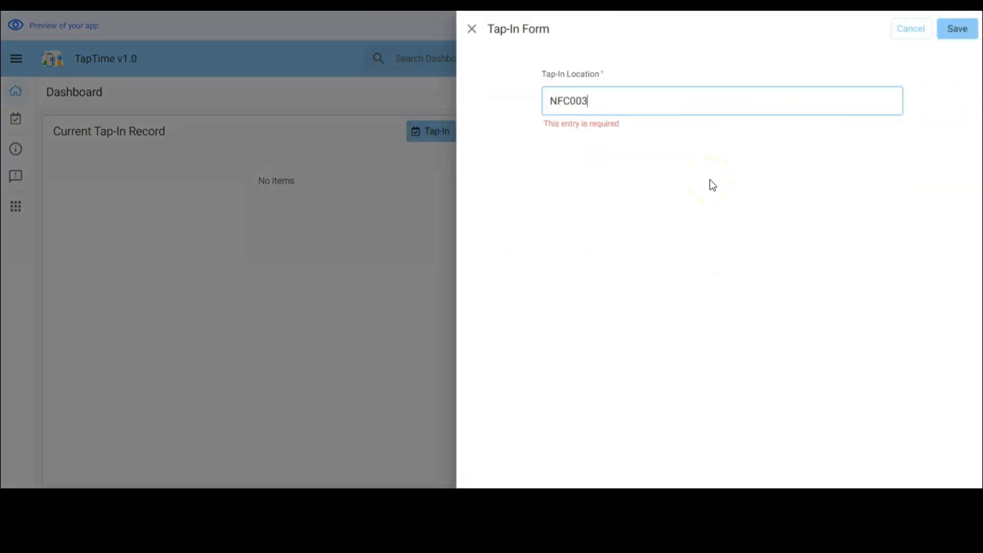
left_click(957, 28)
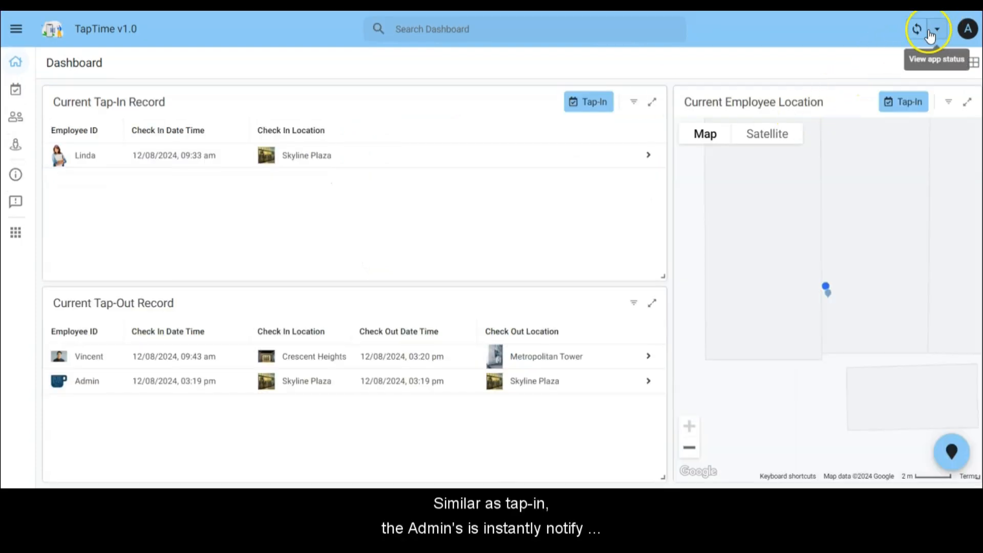
Step: Sync the admin dashboard so Vincent's Infinity Tower tap-in appears beside Linda's
left_click(919, 28)
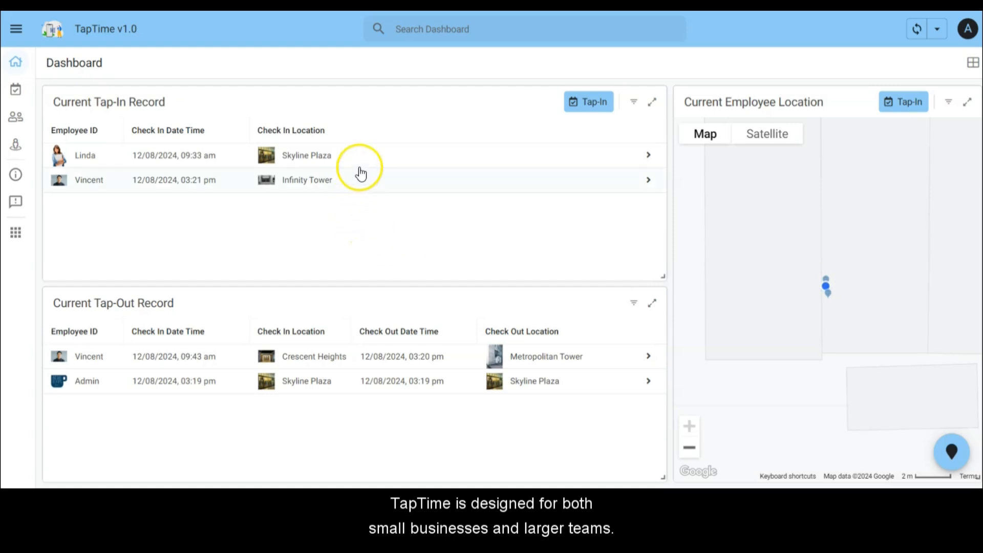
mouse_move(365, 190)
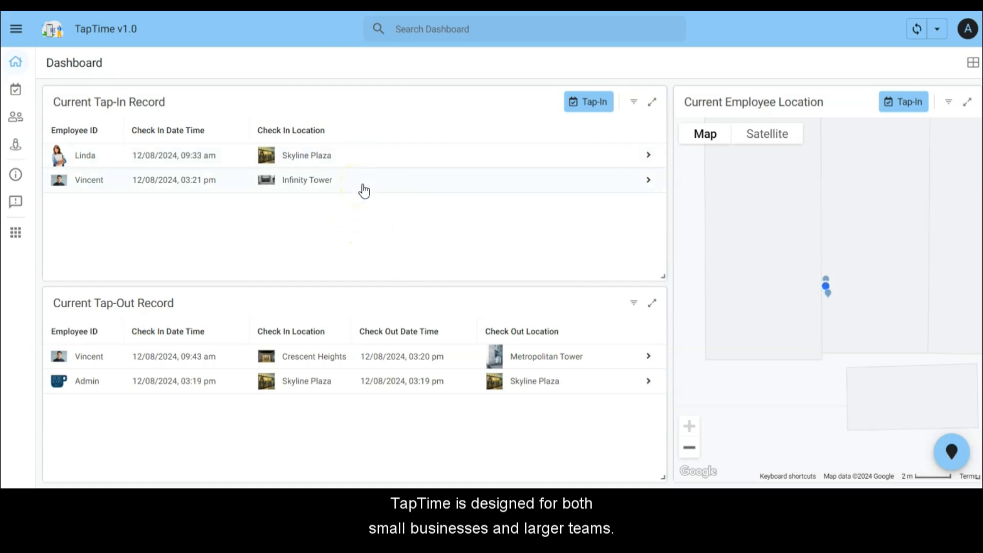